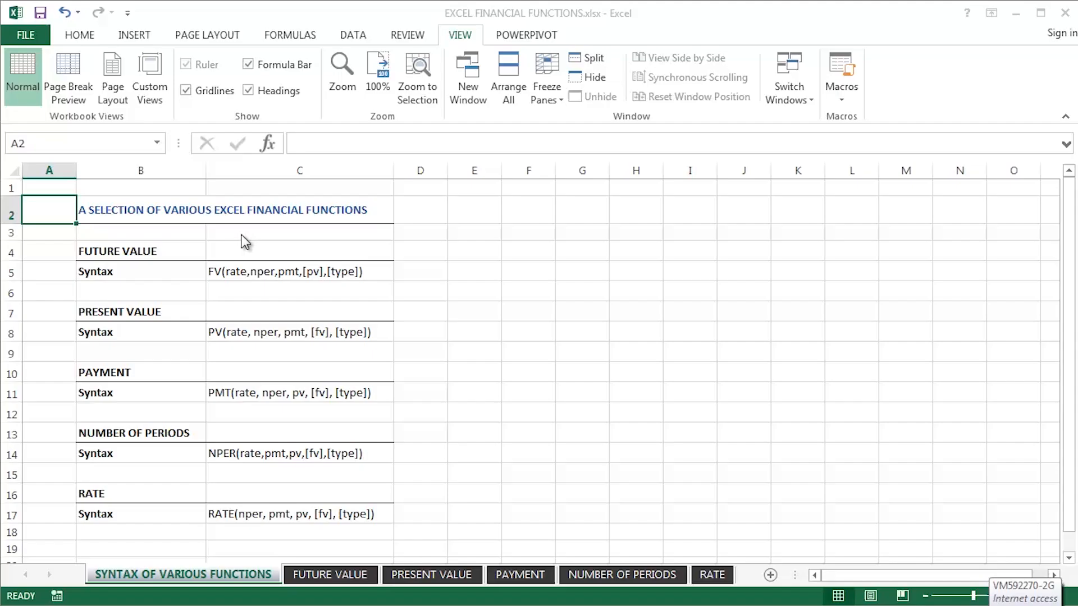
mouse_move(240, 234)
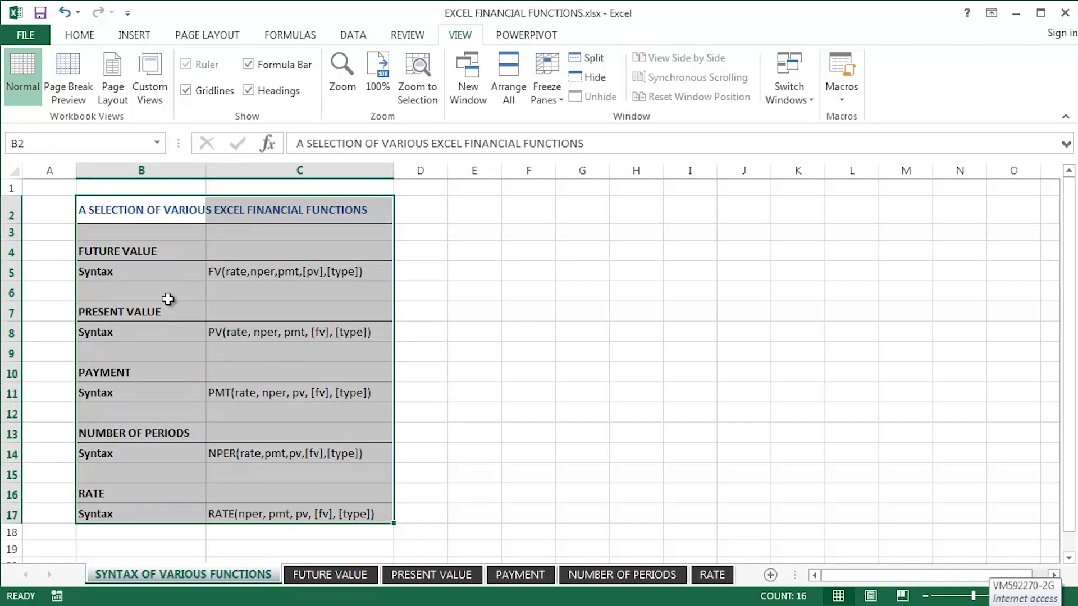
- Review the PRESENT VALUE and FUTURE VALUE headings and the FV syntax text on the sheet
click(120, 311)
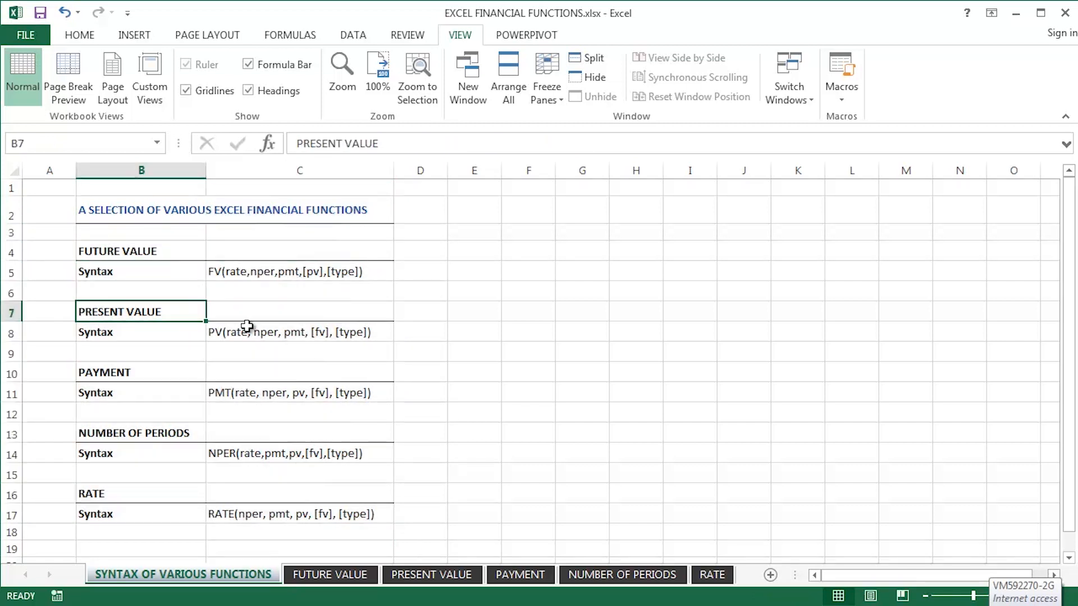
click(298, 393)
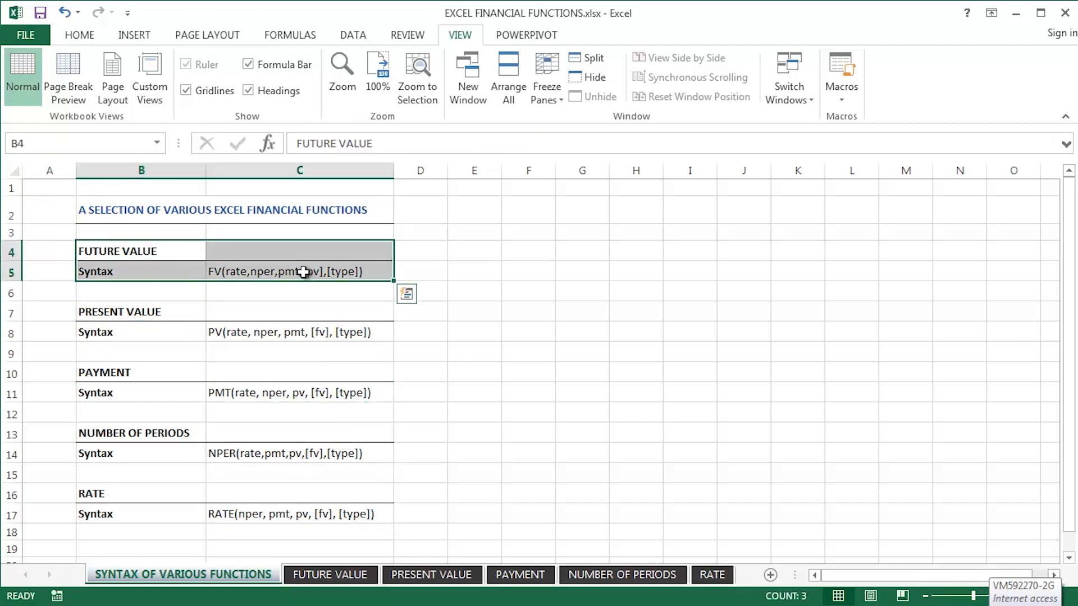
click(299, 271)
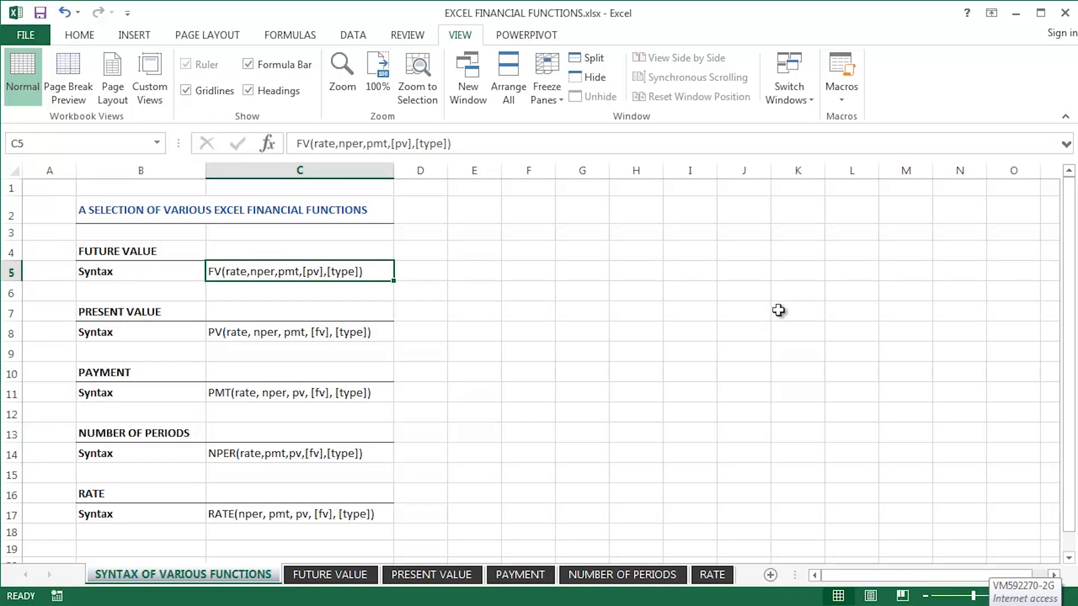
click(330, 575)
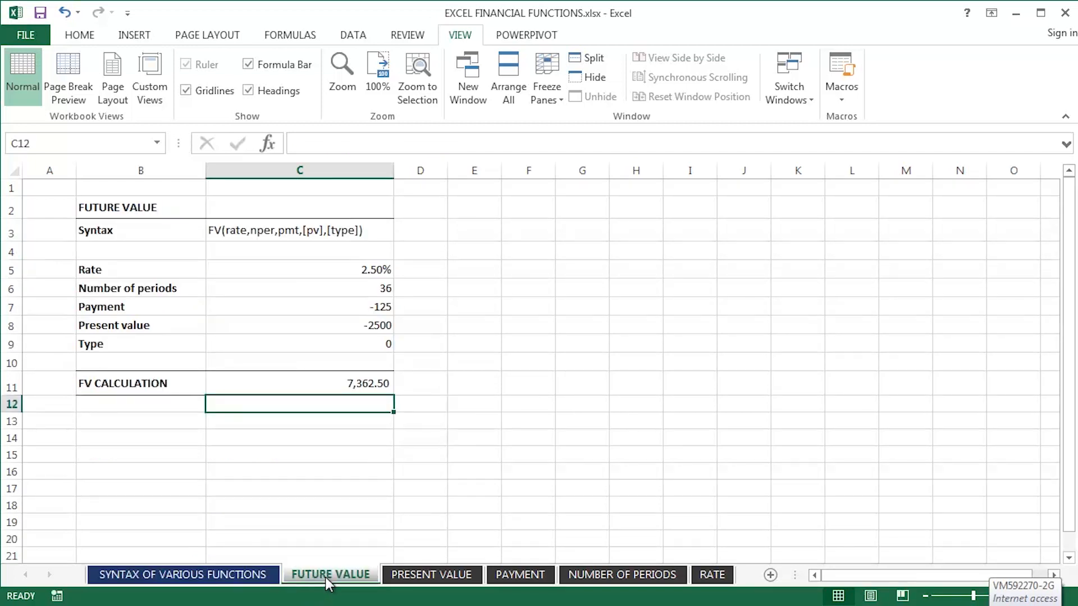
mouse_move(377, 357)
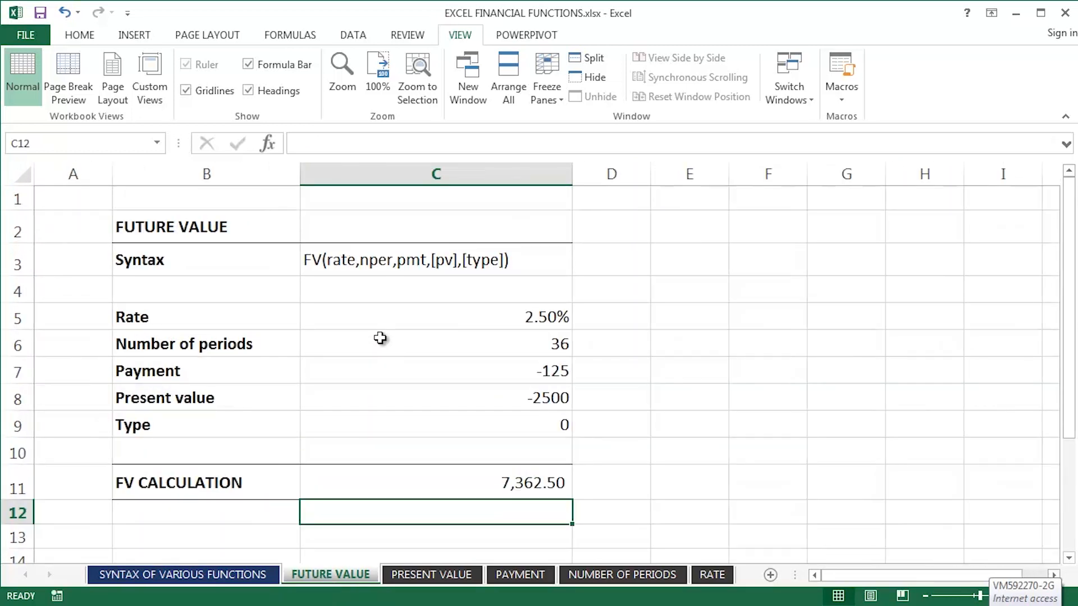
- Select the FV CALCULATION cell C11 and start editing its formula
click(435, 483)
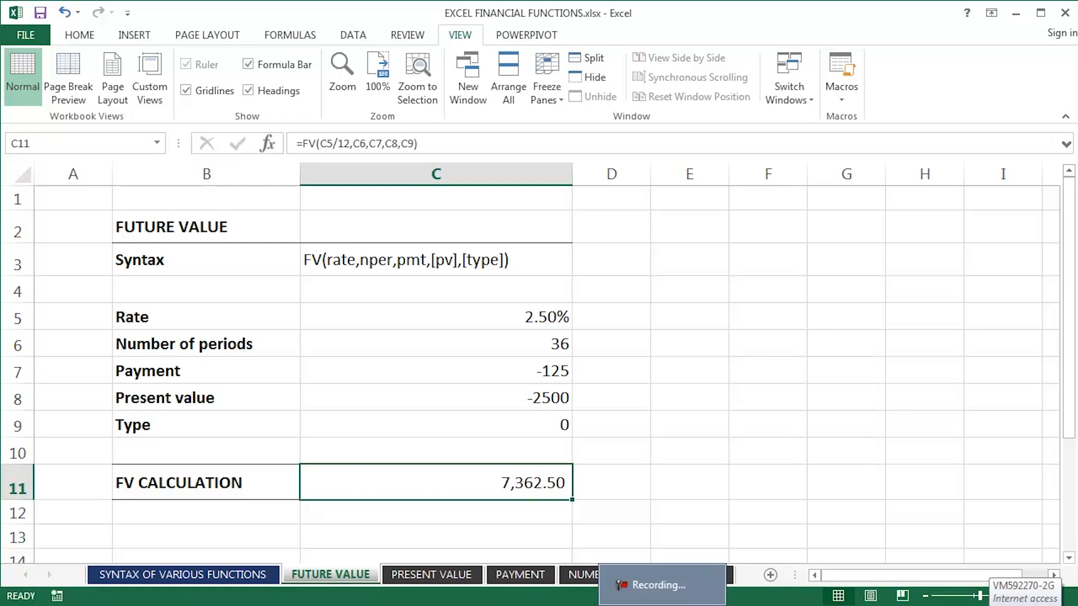
double_click(436, 483)
text(=)
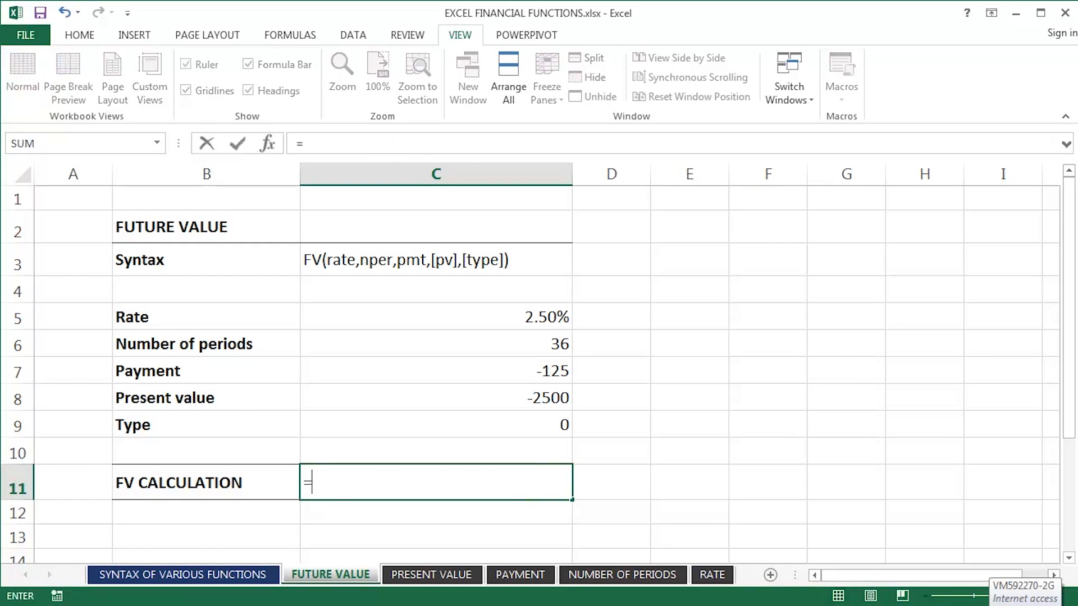
- Begin =FV( with the rate C5 divided by 12 as the first argument
text(FV()
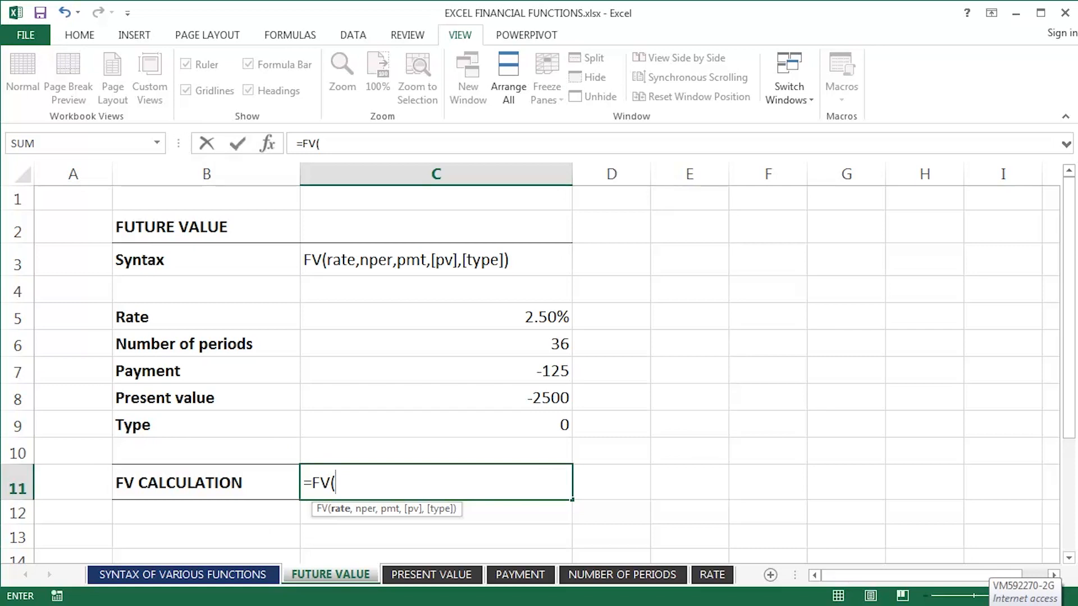
click(435, 317)
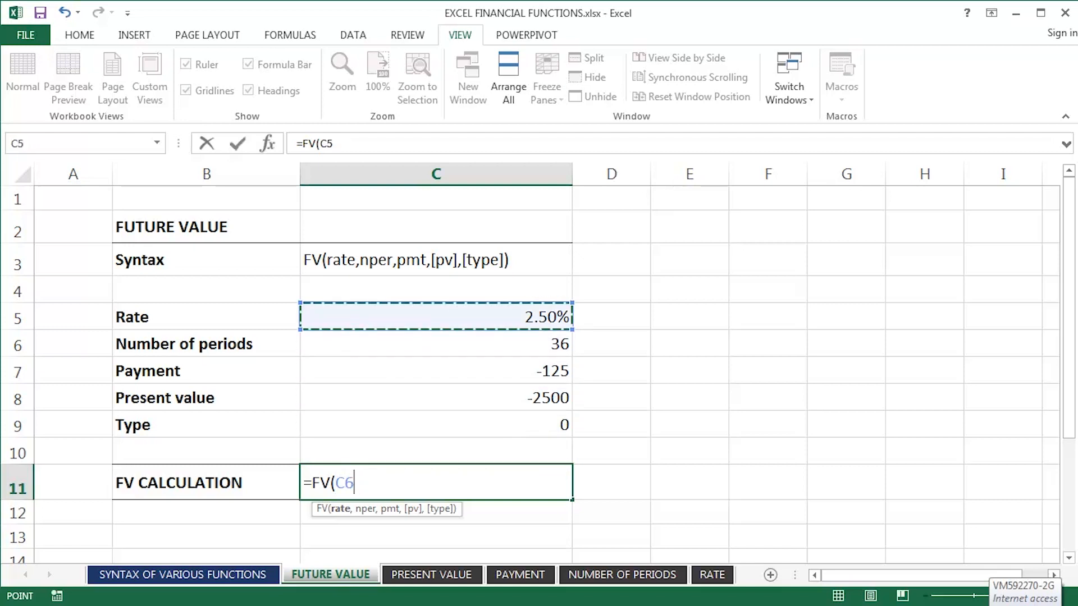
key(Backspace)
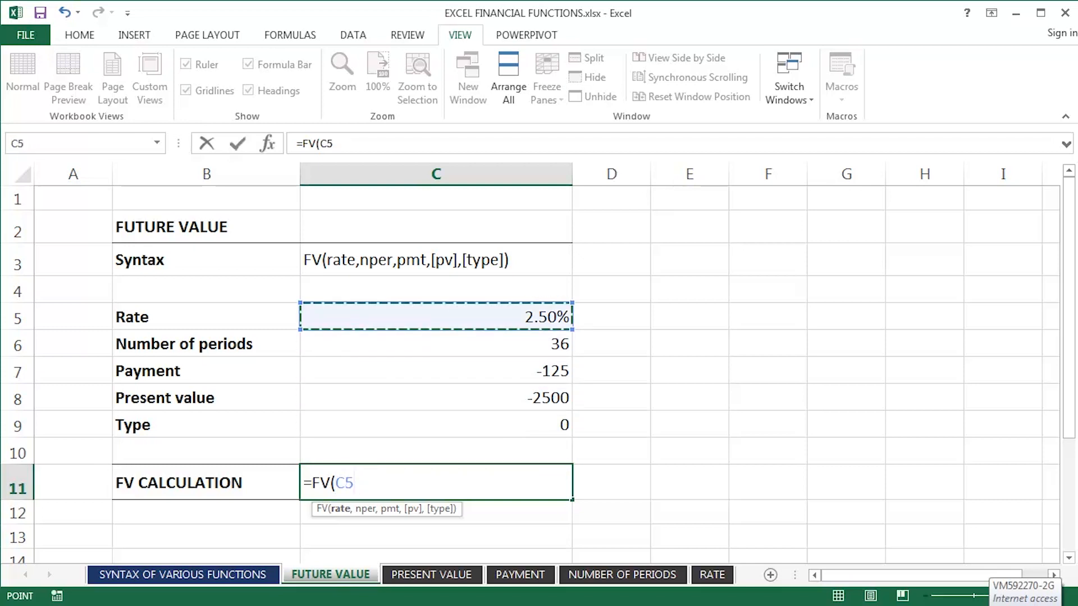
text(/12)
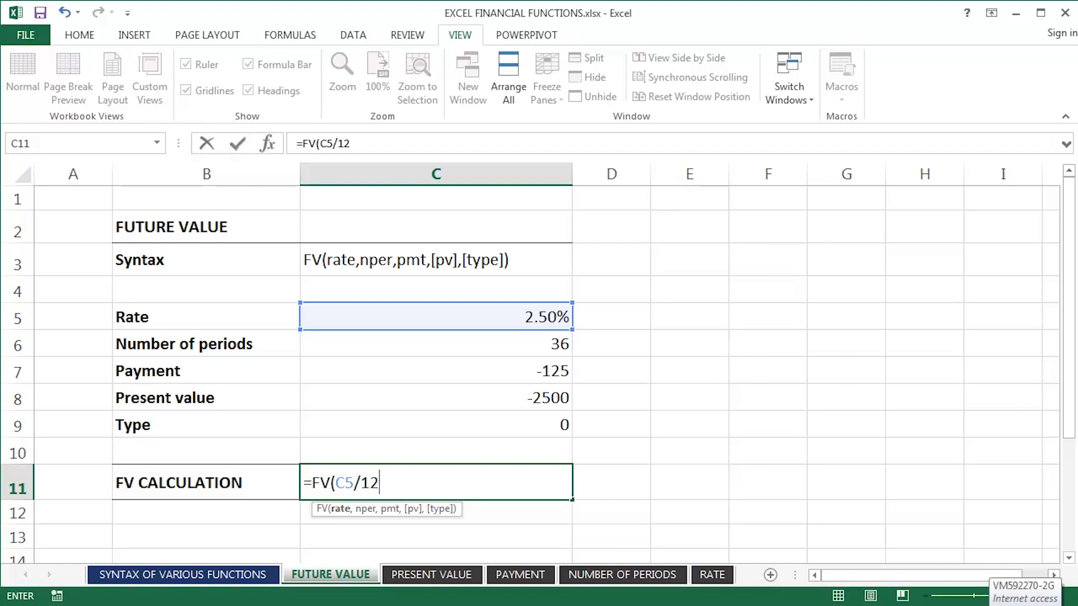
text(,)
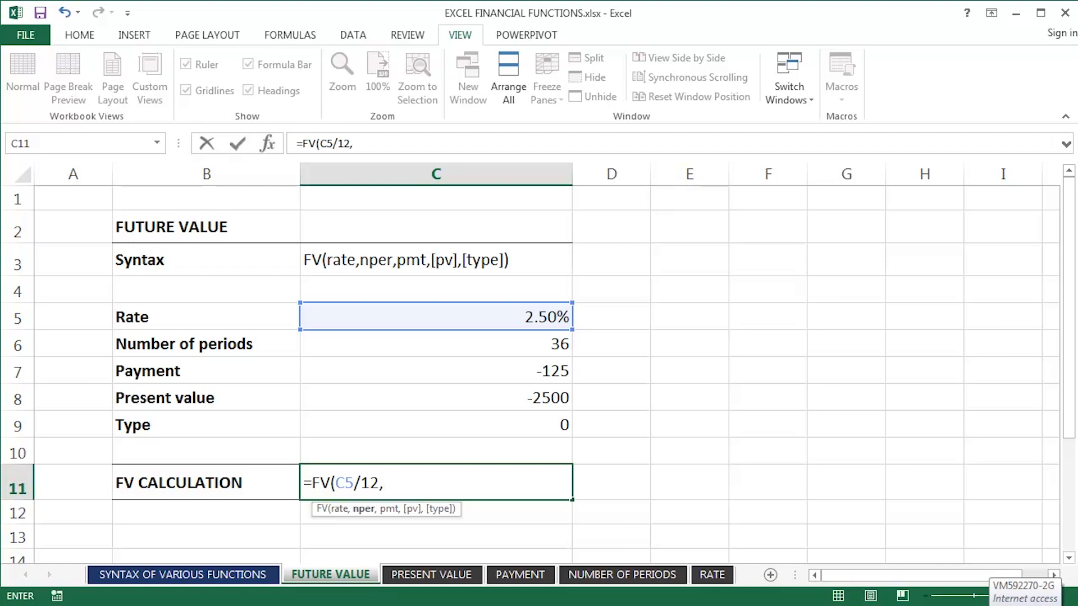
- Add C6 periods, C7 payment and C8 present value as the next arguments
click(436, 344)
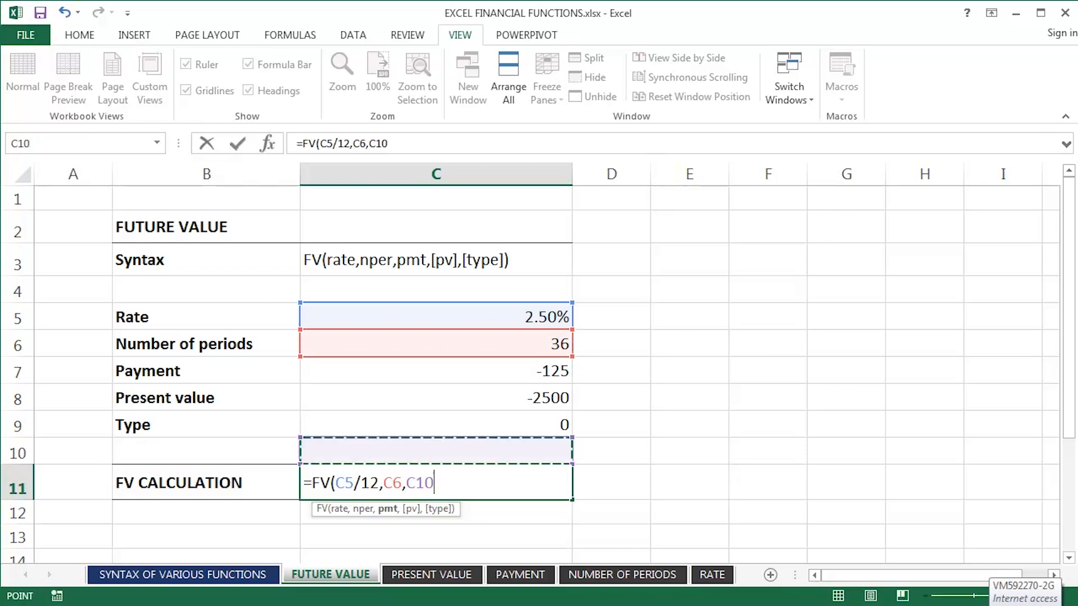
click(436, 371)
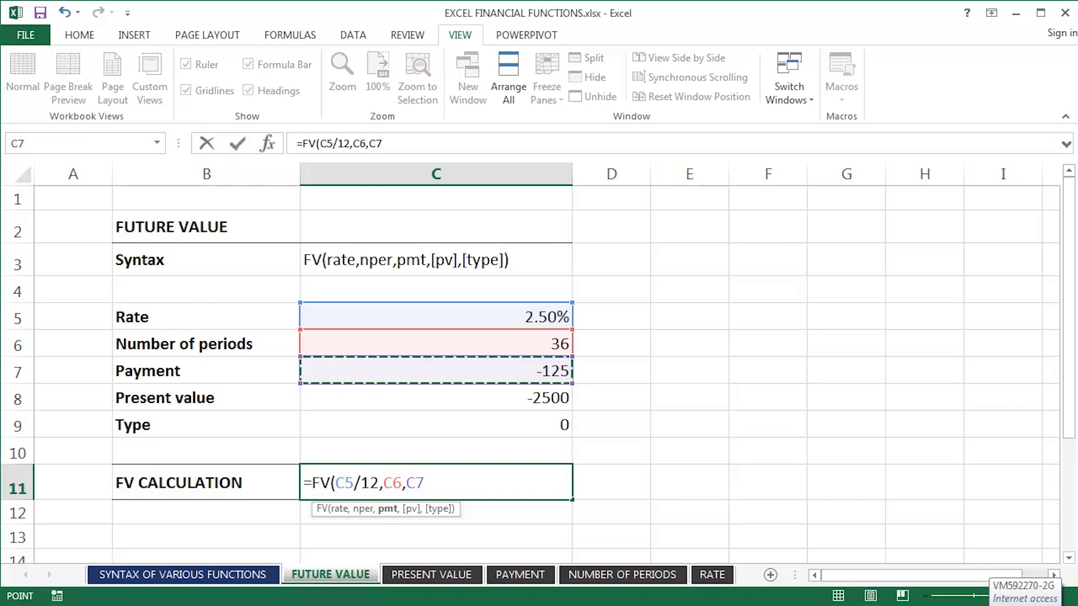
click(436, 397)
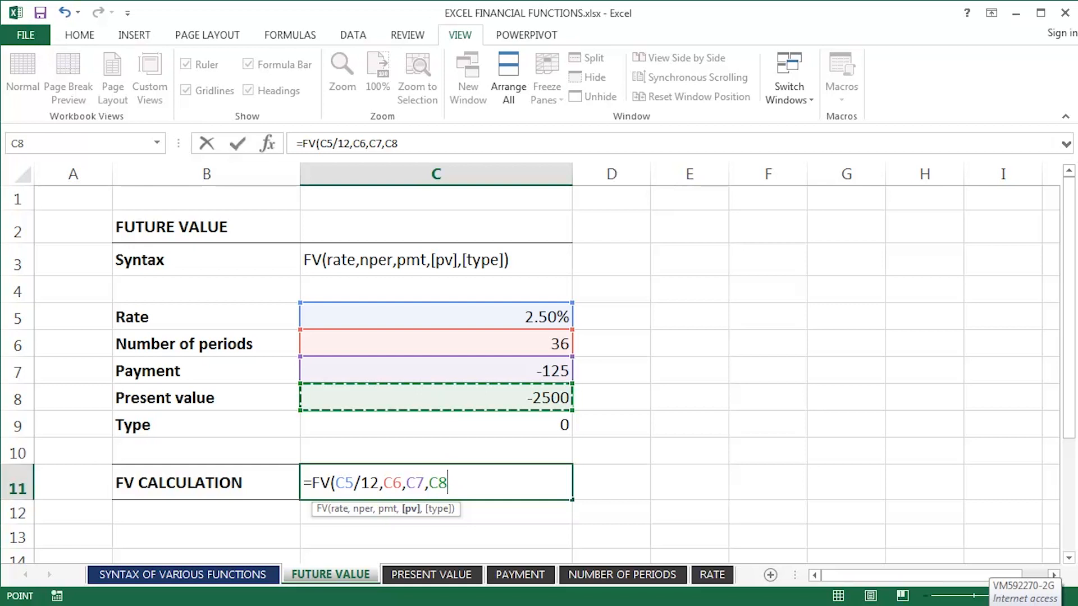
- Finish the formula with type 0 and commit it, returning 7,362.50
text(,0)
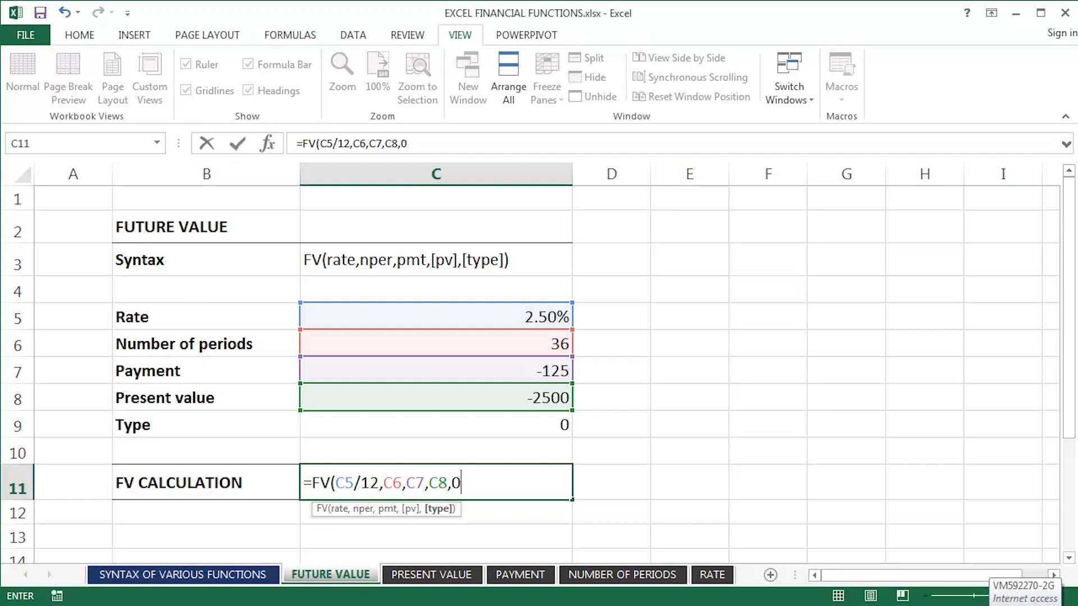
key(Return)
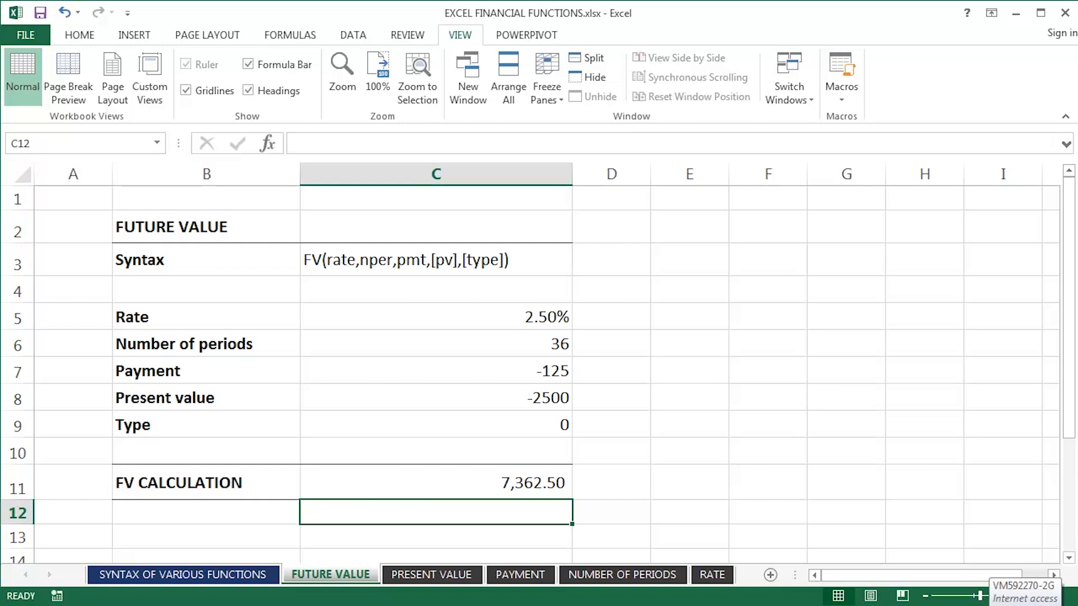
mouse_move(390, 550)
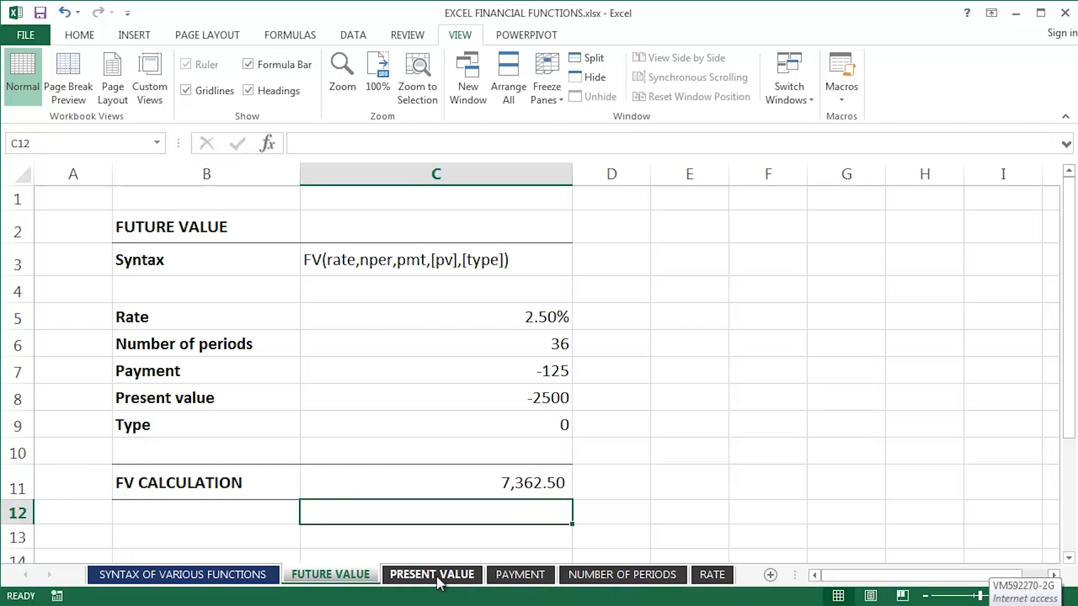
click(431, 575)
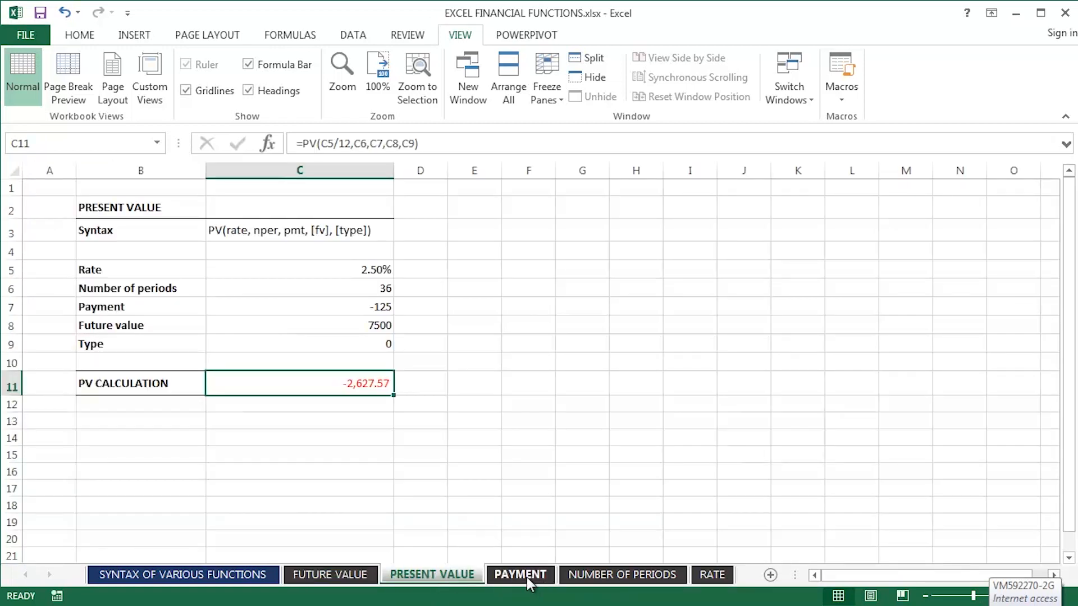
click(621, 575)
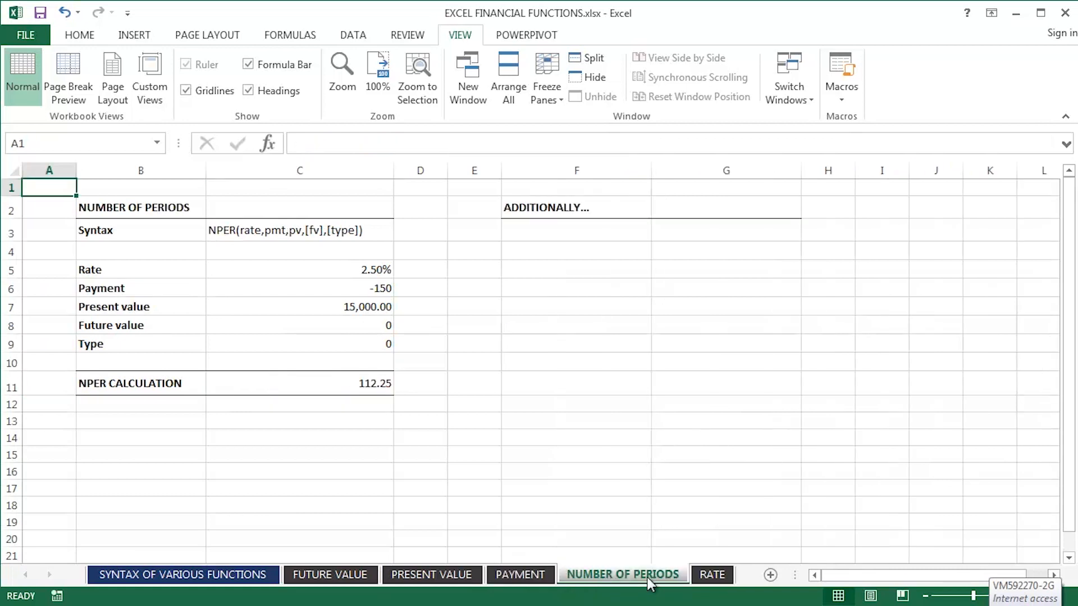
click(712, 574)
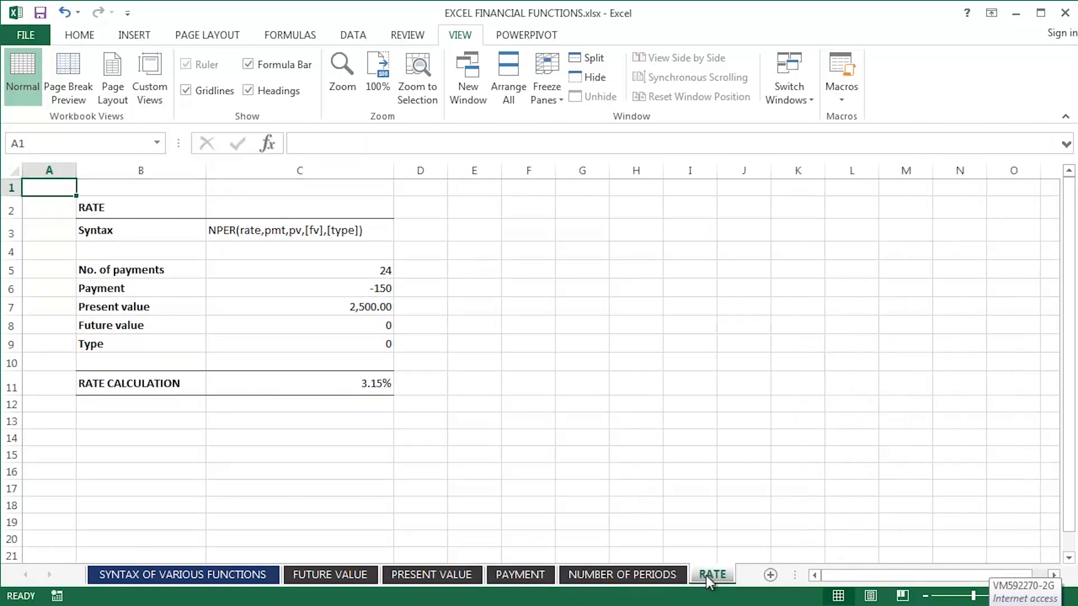
click(330, 575)
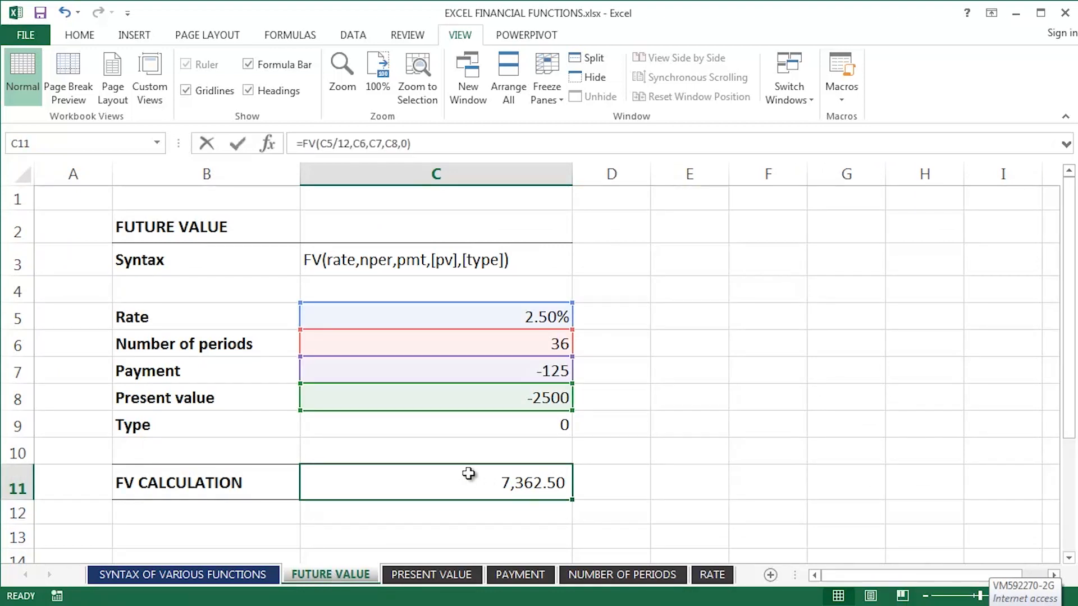
double_click(435, 481)
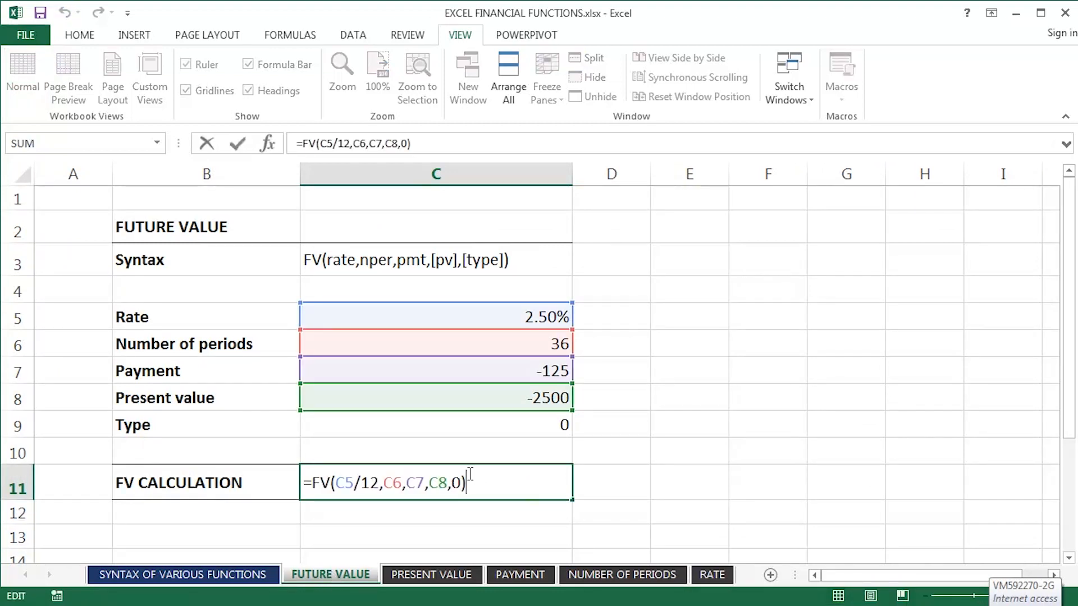